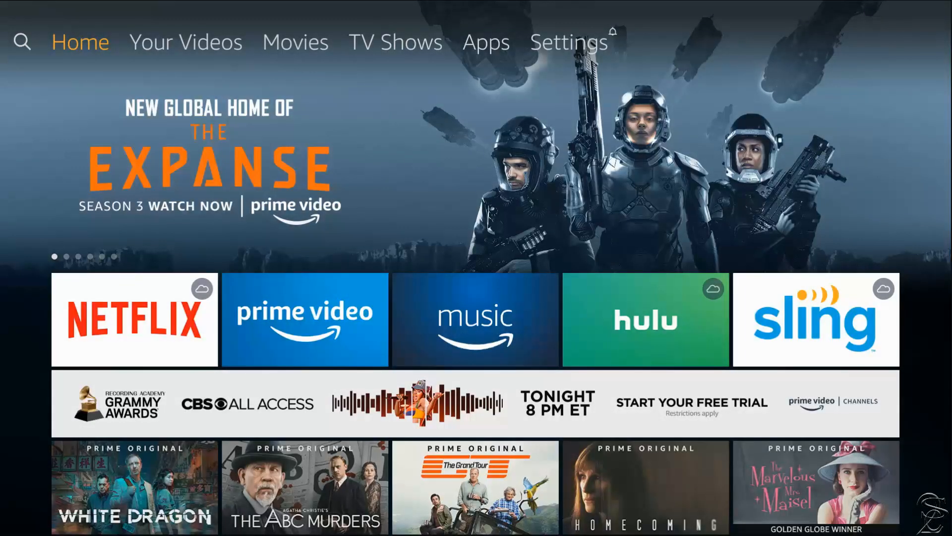
- Search 'downloader', try to get the free Downloader app, and dismiss the billing-address purchase failure
{"action": "left_click", "coordinate": [22, 42]}
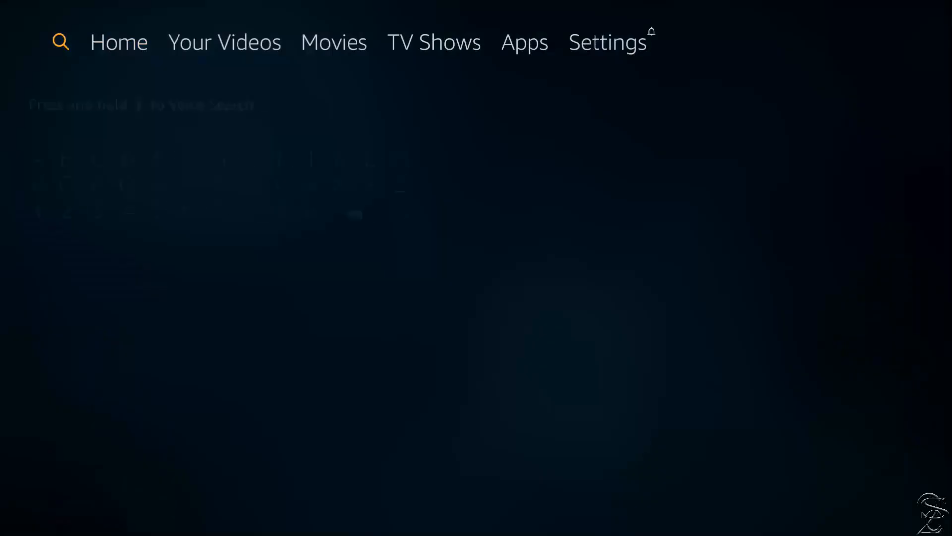
{"action": "left_click", "coordinate": [60, 42]}
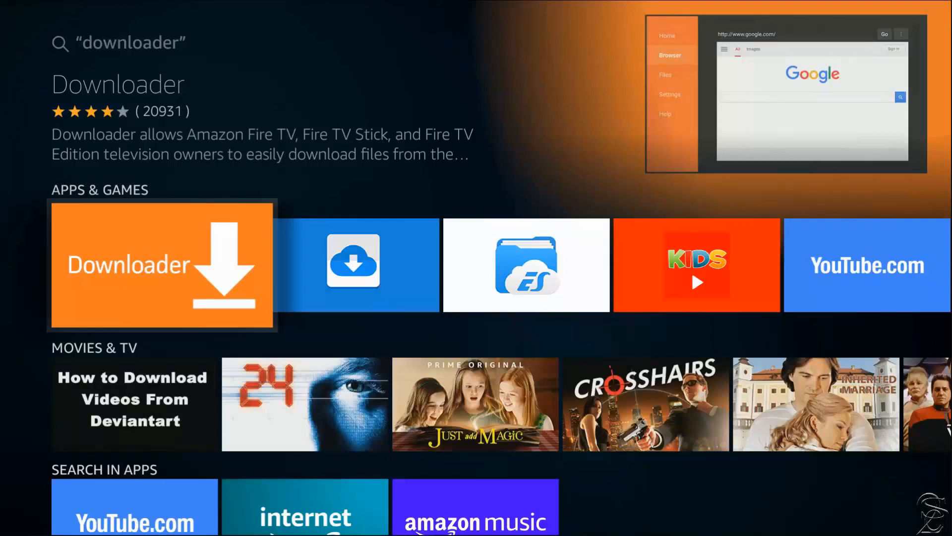
{"action": "left_click", "coordinate": [163, 265]}
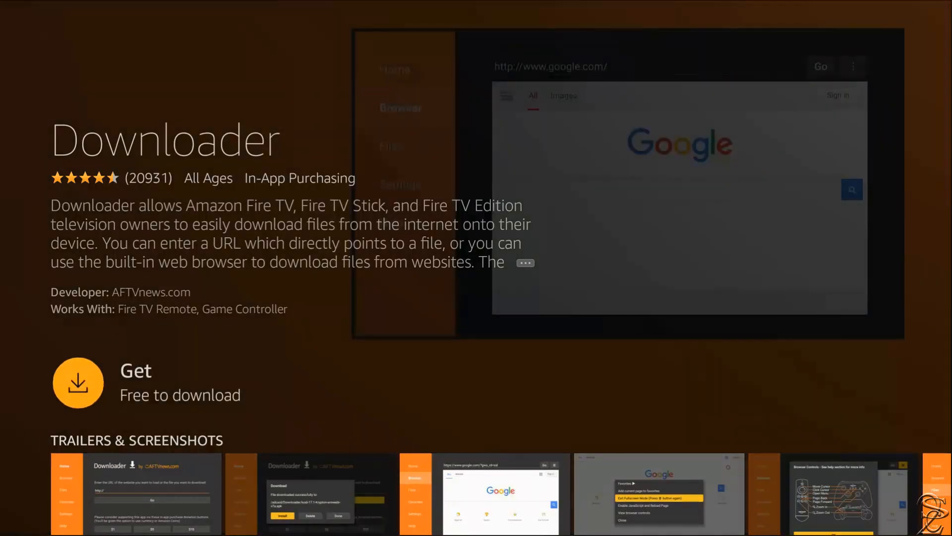
{"action": "left_click", "coordinate": [77, 382]}
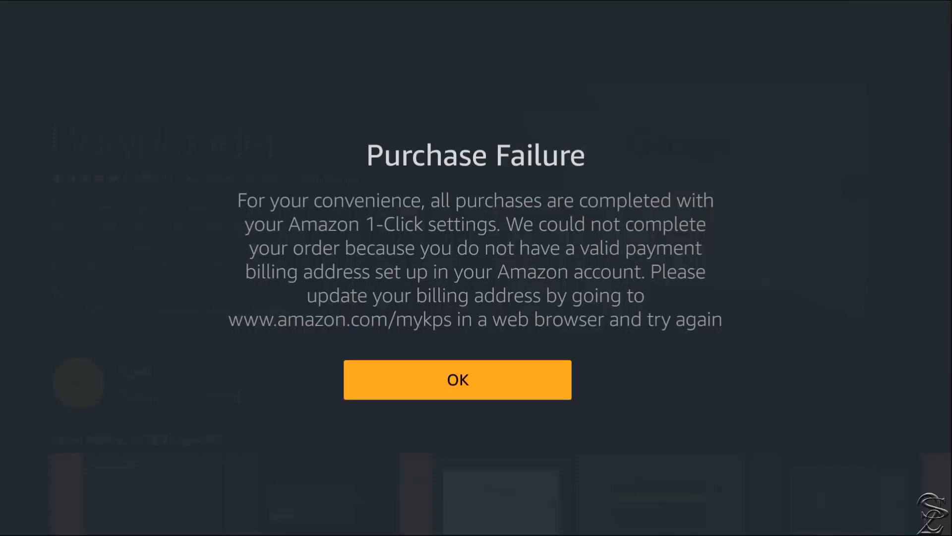
{"action": "left_click", "coordinate": [458, 379]}
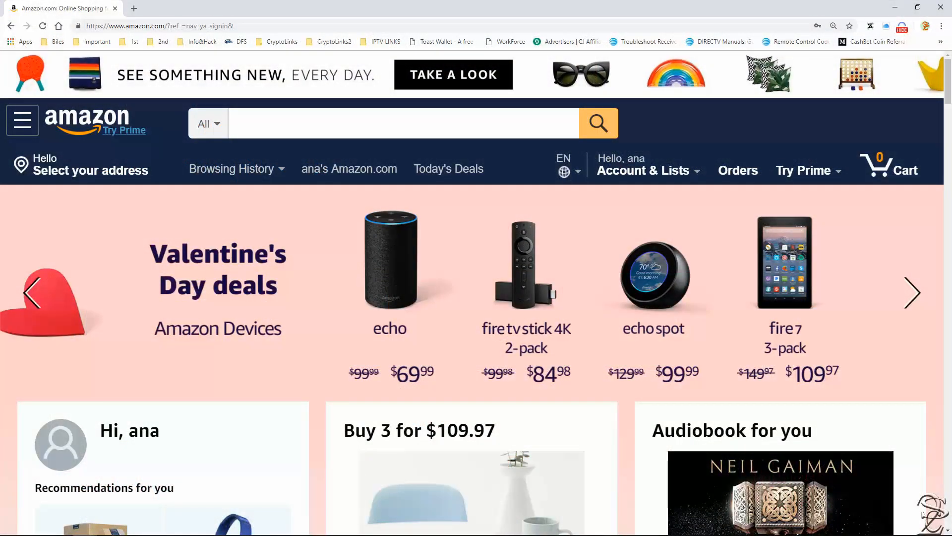
- Go from Account & Lists through Your Account and Your Addresses to 1-Click Settings
{"action": "left_click", "coordinate": [644, 170]}
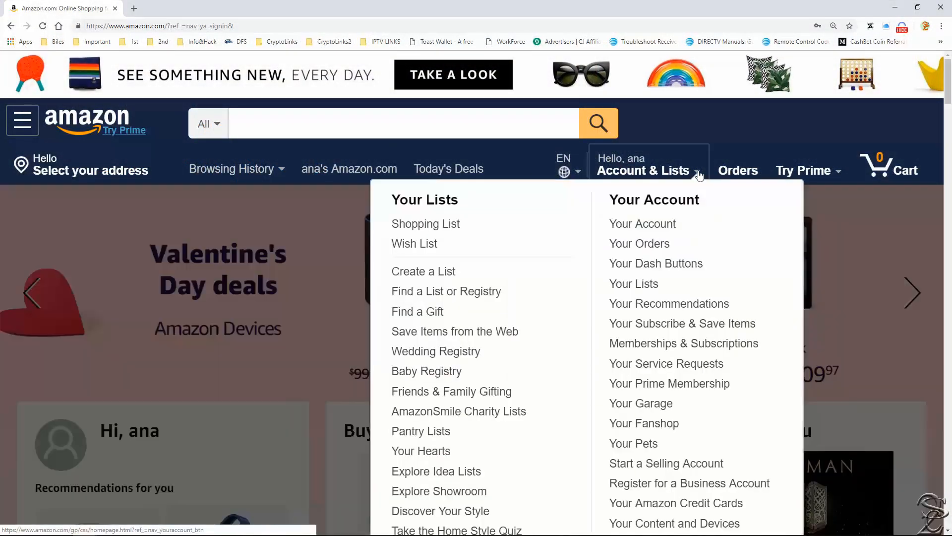
{"action": "mouse_move", "coordinate": [642, 224]}
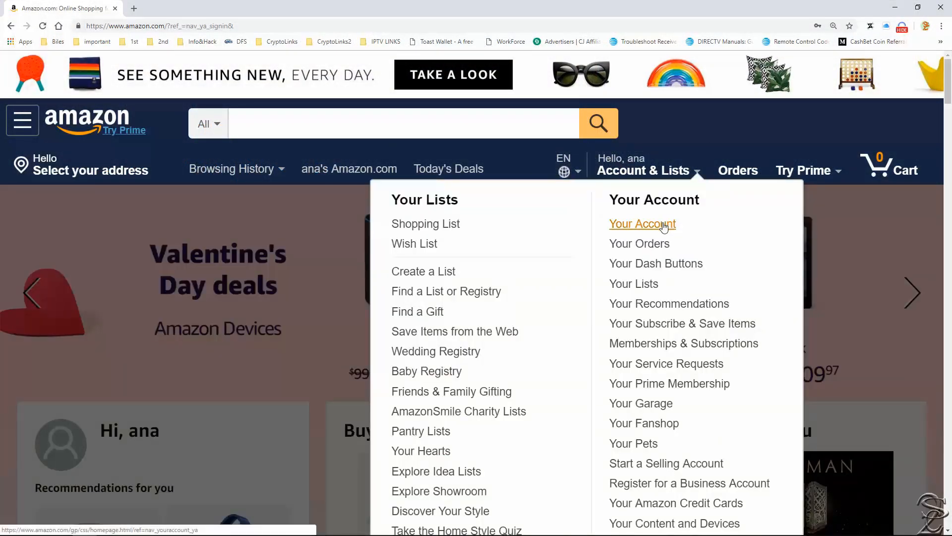
{"action": "left_click", "coordinate": [642, 224]}
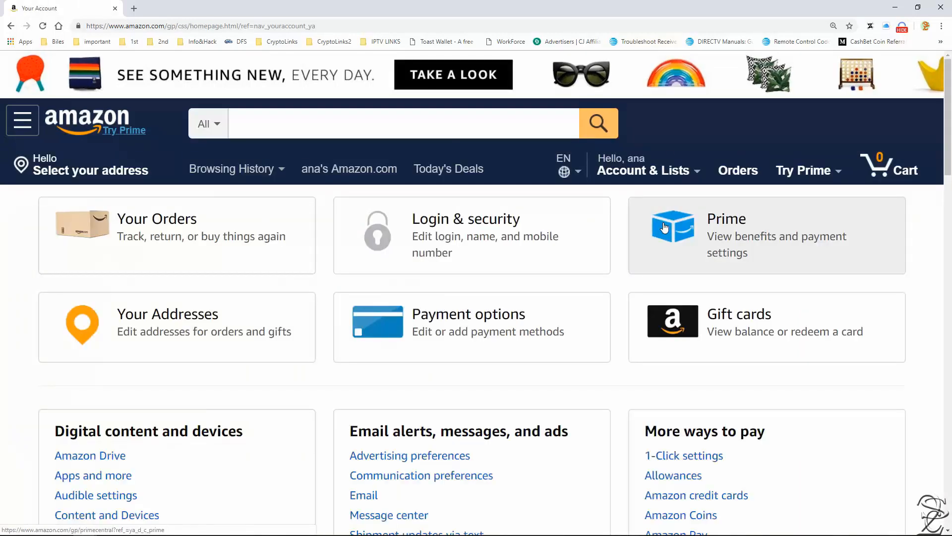
{"action": "mouse_move", "coordinate": [176, 327]}
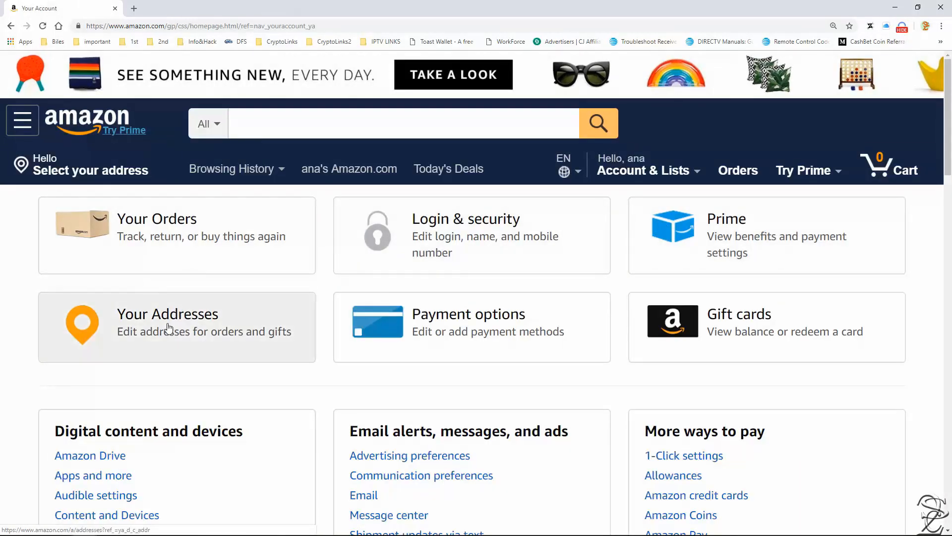
{"action": "left_click", "coordinate": [167, 313]}
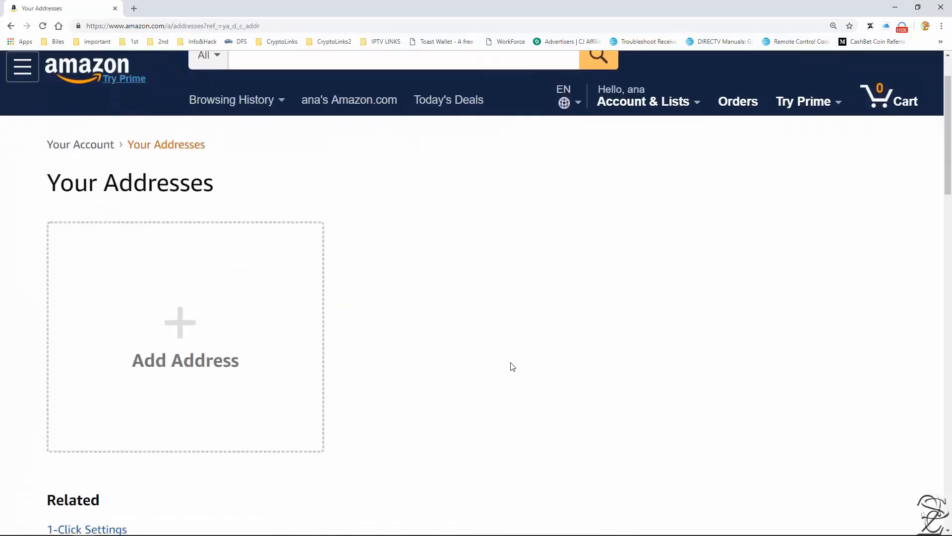
{"action": "scroll", "scroll_direction": "down", "scroll_amount": 3}
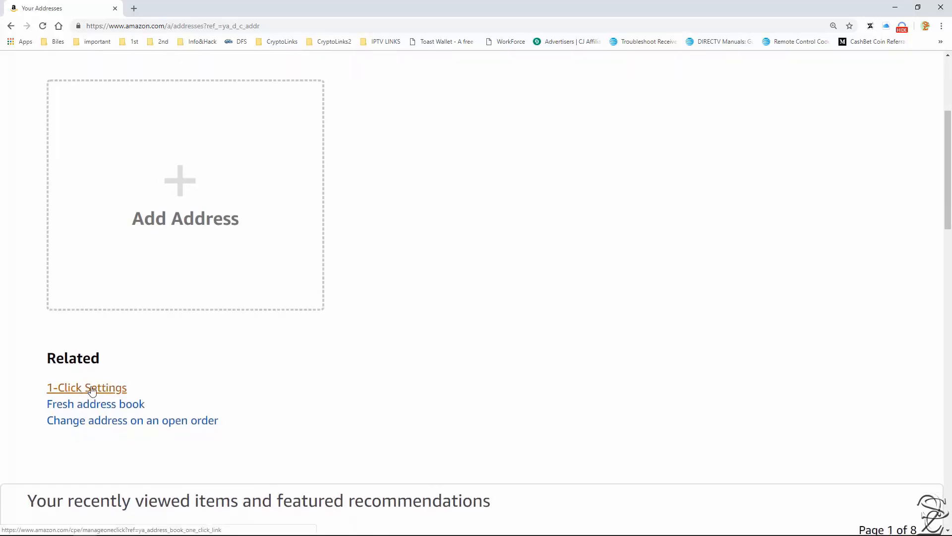
{"action": "left_click", "coordinate": [87, 387]}
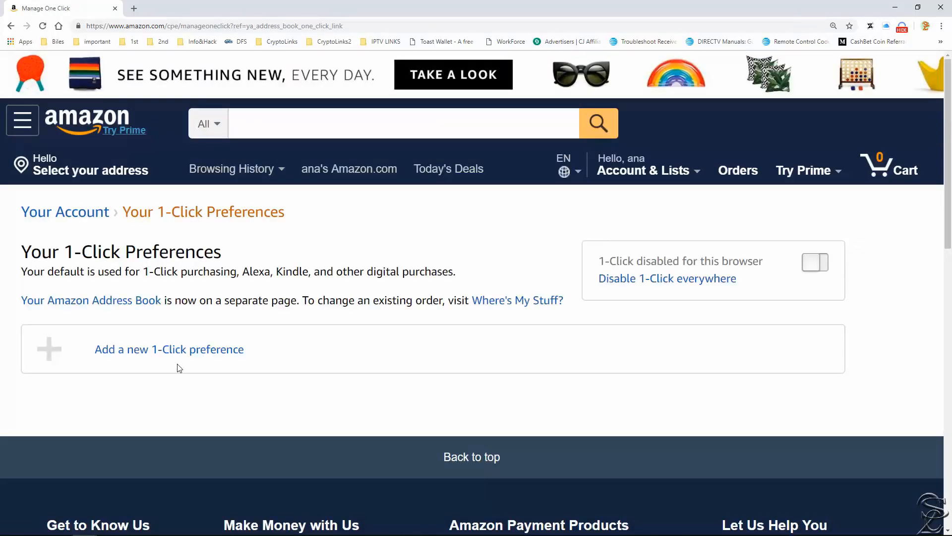
{"action": "left_click", "coordinate": [169, 349]}
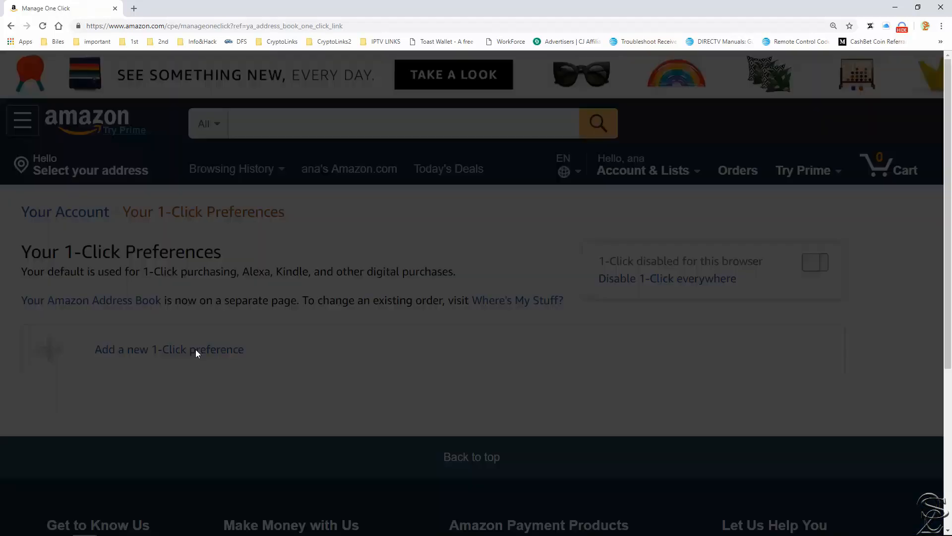
{"action": "left_click", "coordinate": [168, 349]}
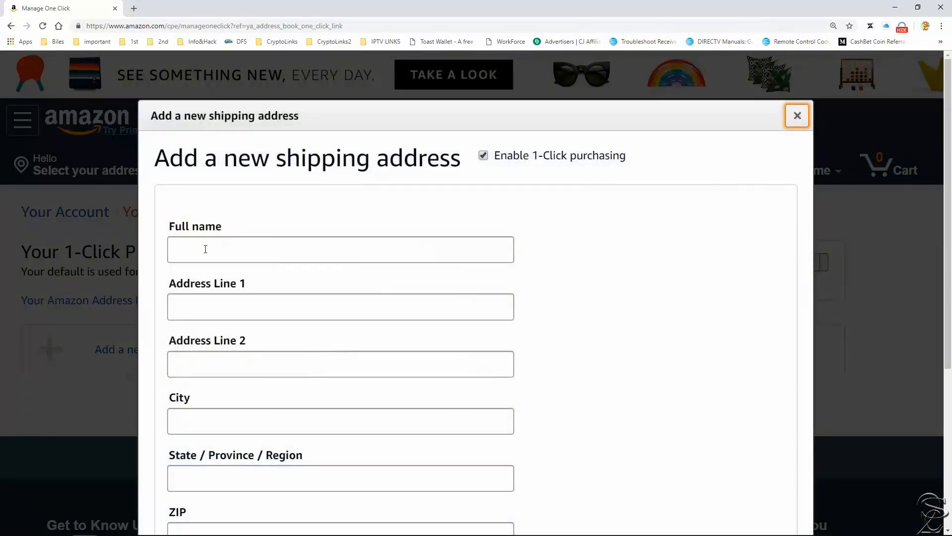
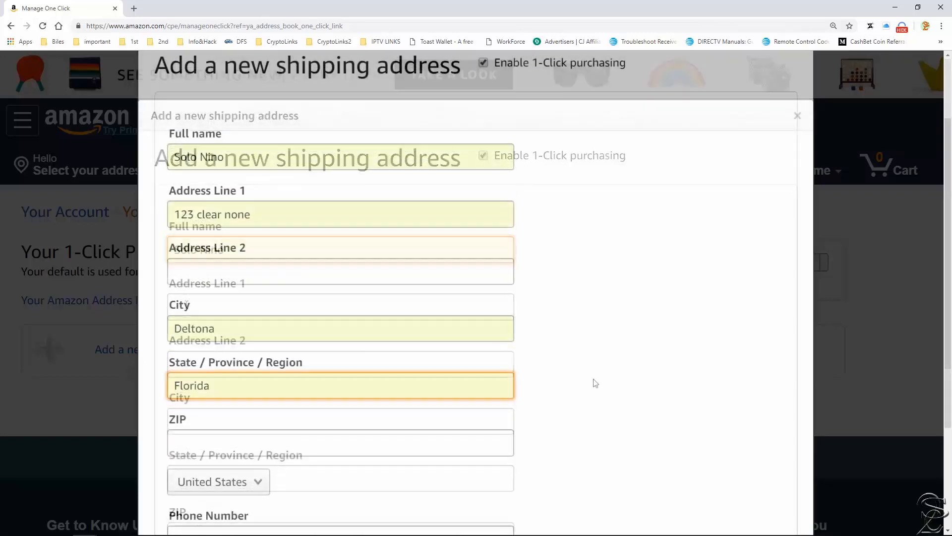
{"action": "type", "text": "32738"}
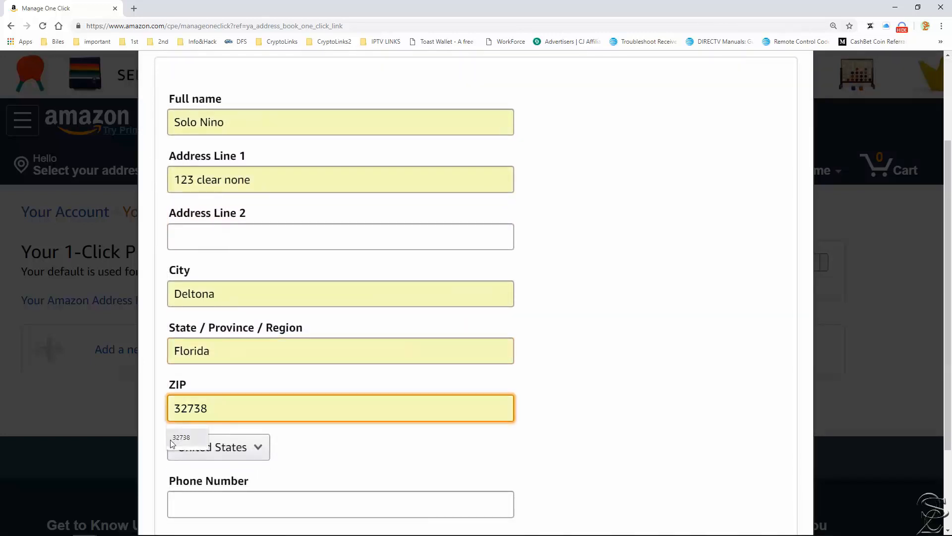
{"action": "scroll", "scroll_direction": "down", "scroll_amount": 3}
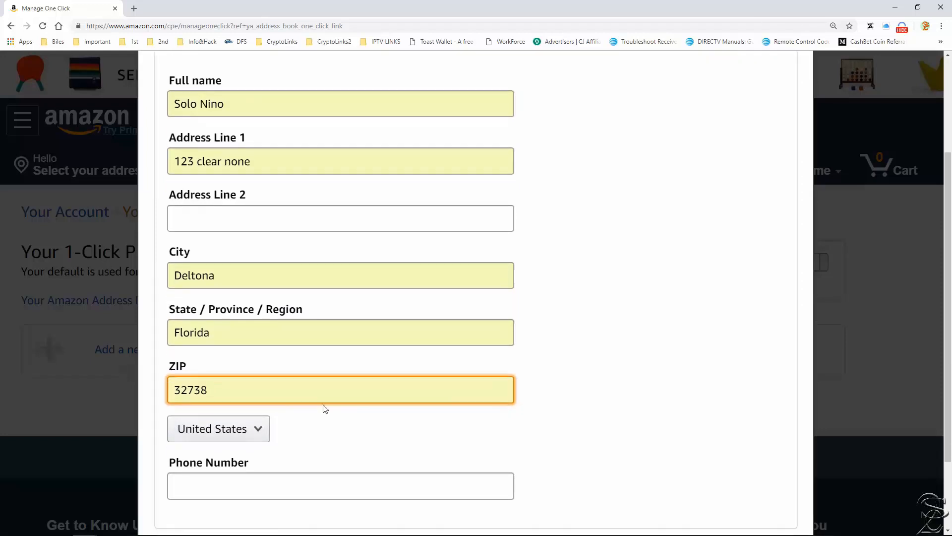
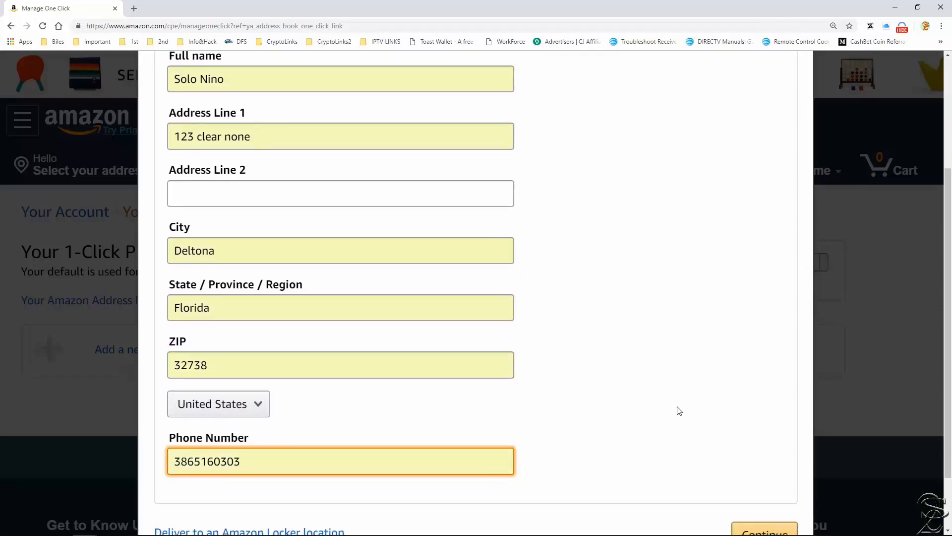
{"action": "scroll", "scroll_direction": "down", "scroll_amount": 3}
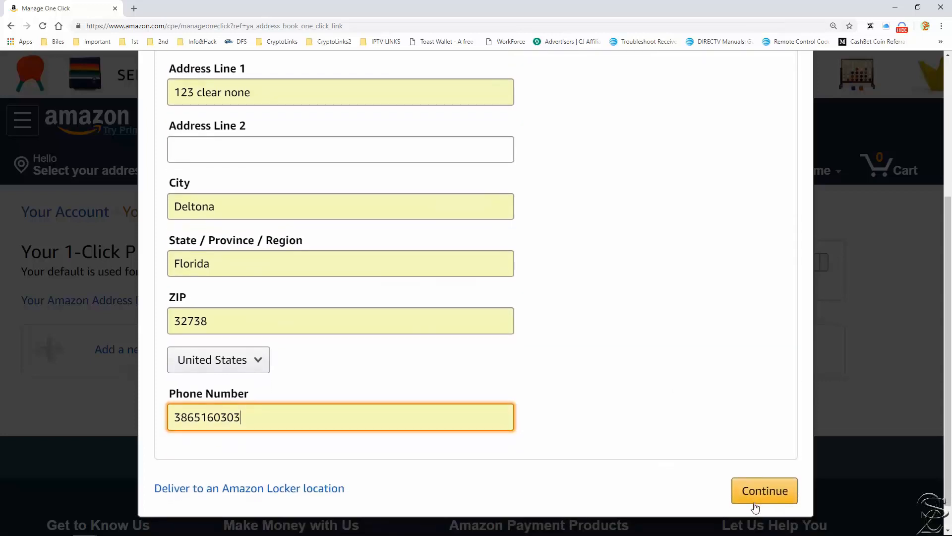
{"action": "left_click", "coordinate": [764, 490]}
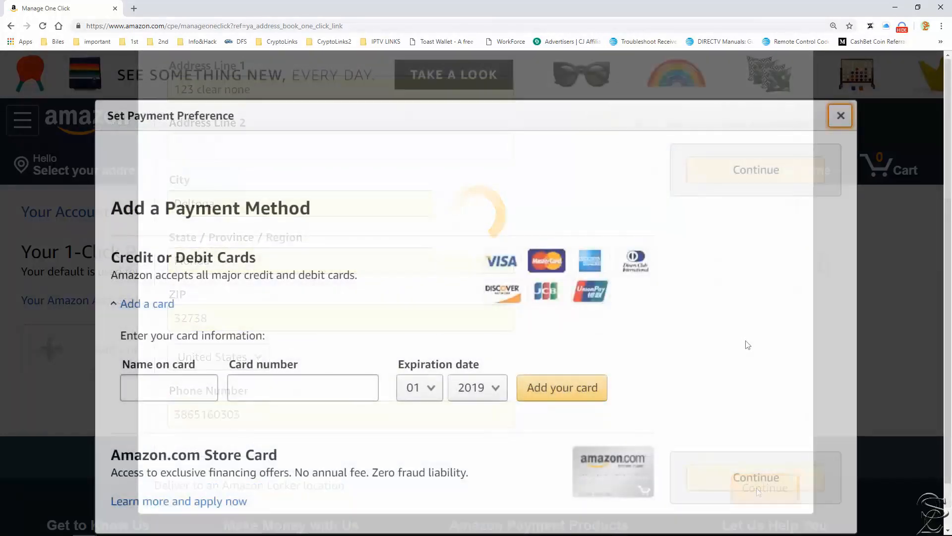
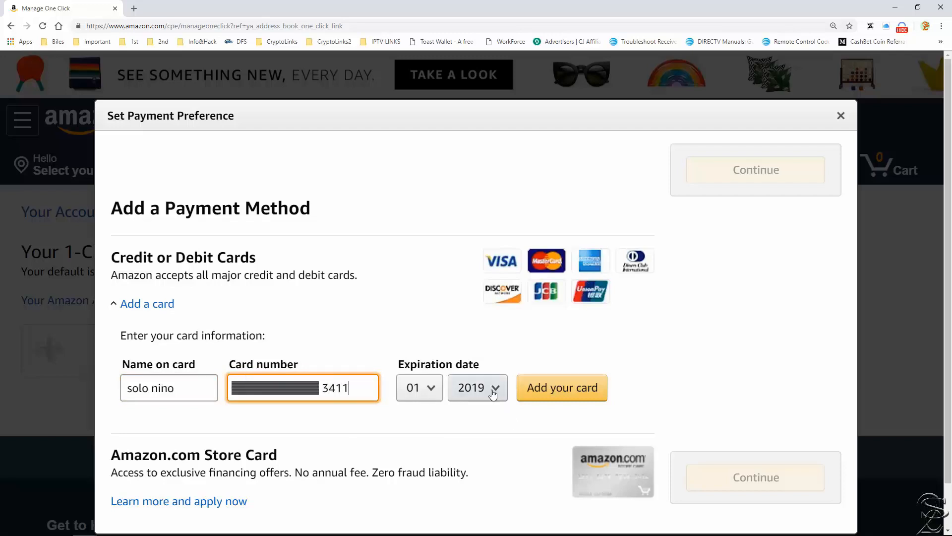
- Set card expiration to 03/2021, add the card, and use the saved billing address
{"action": "left_click", "coordinate": [418, 388]}
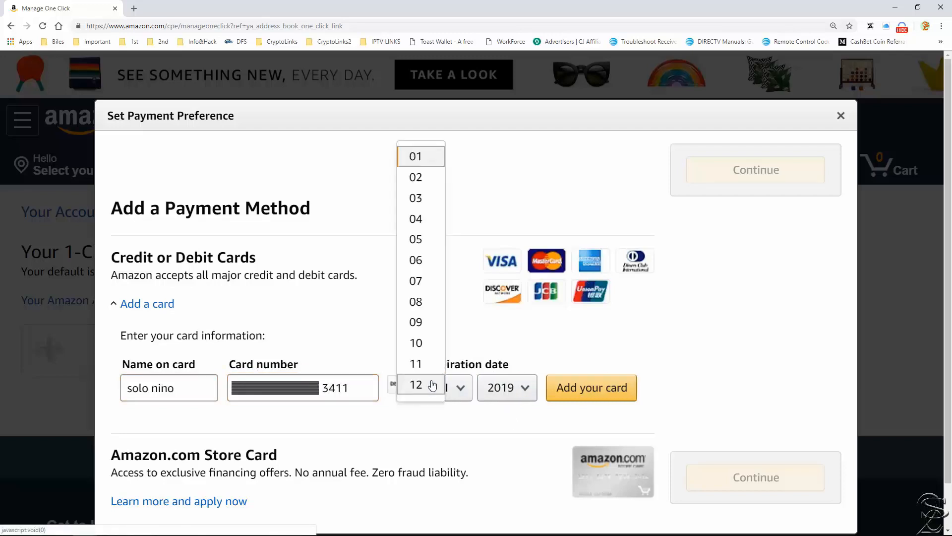
{"action": "mouse_move", "coordinate": [427, 219]}
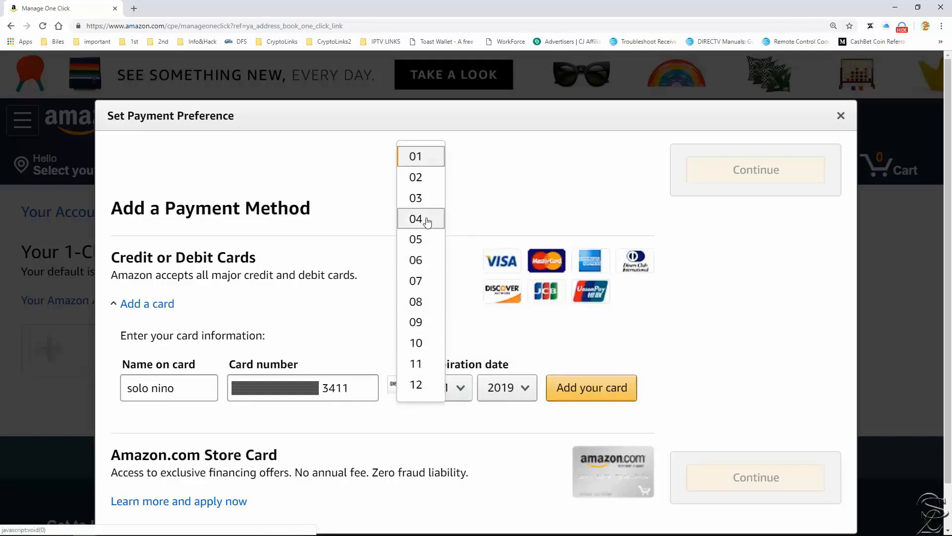
{"action": "left_click", "coordinate": [415, 198]}
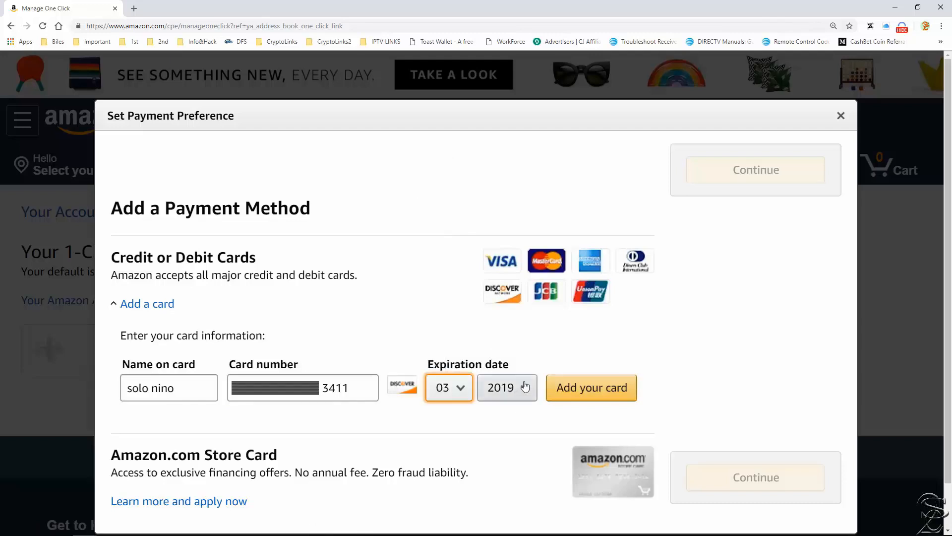
{"action": "left_click", "coordinate": [506, 387]}
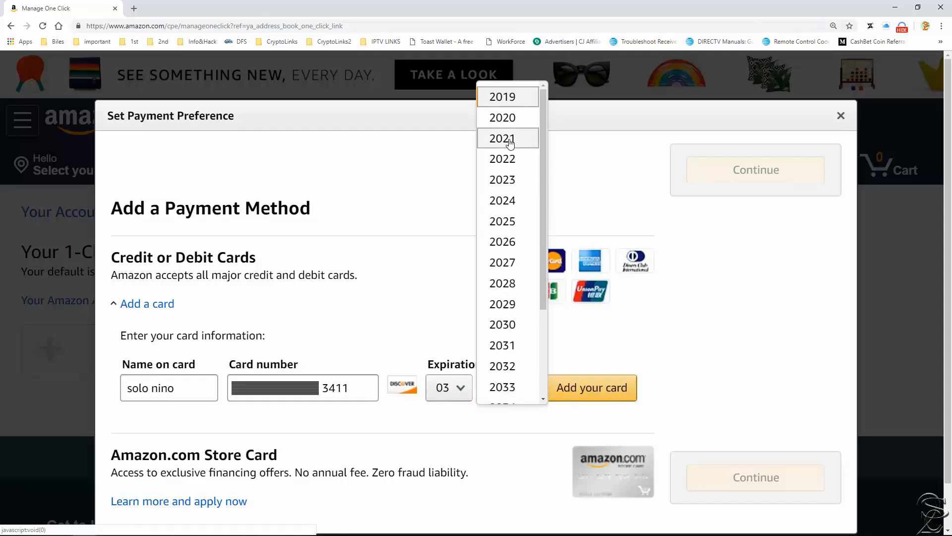
{"action": "left_click", "coordinate": [502, 138]}
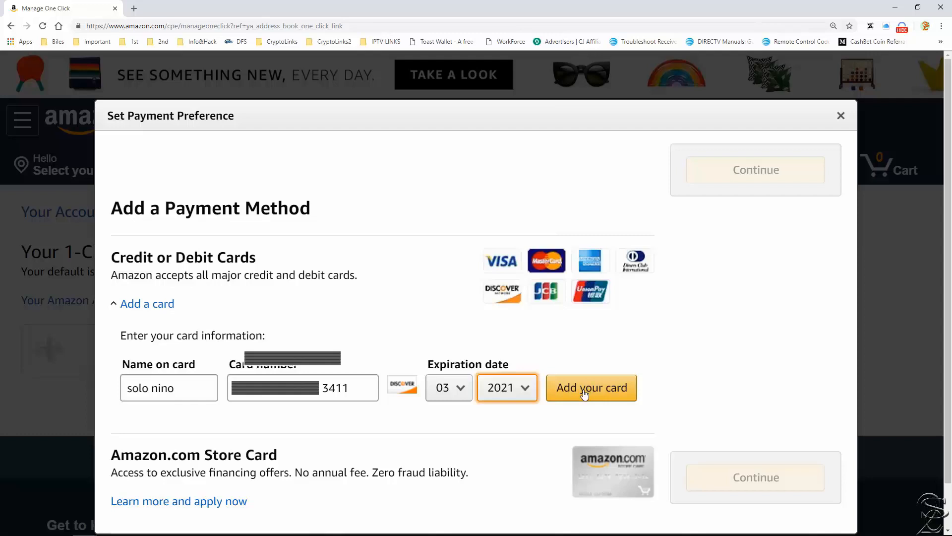
{"action": "left_click", "coordinate": [590, 388]}
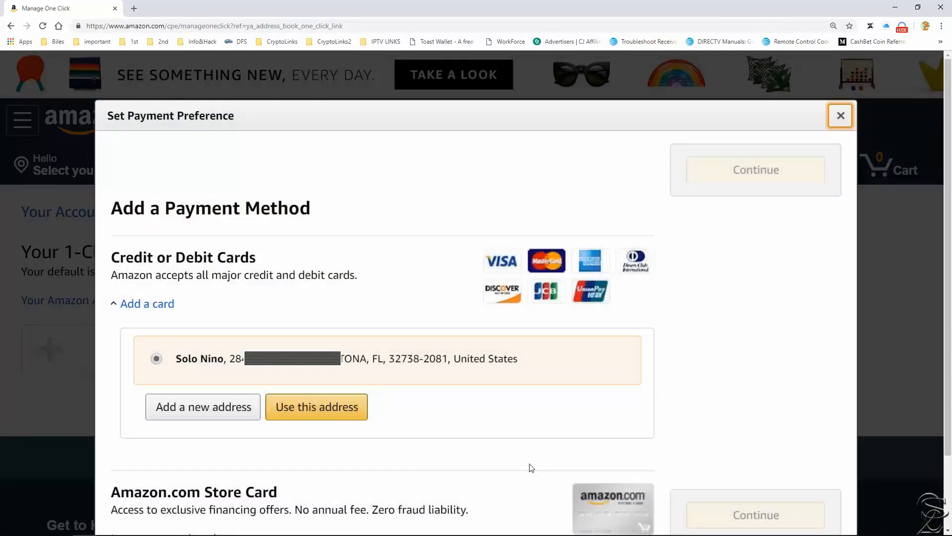
{"action": "mouse_move", "coordinate": [316, 406]}
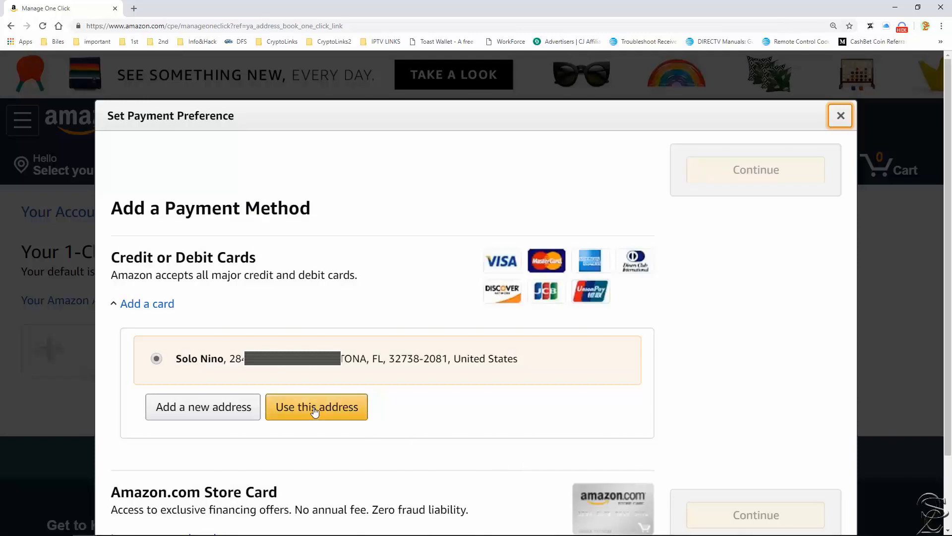
{"action": "left_click", "coordinate": [316, 406]}
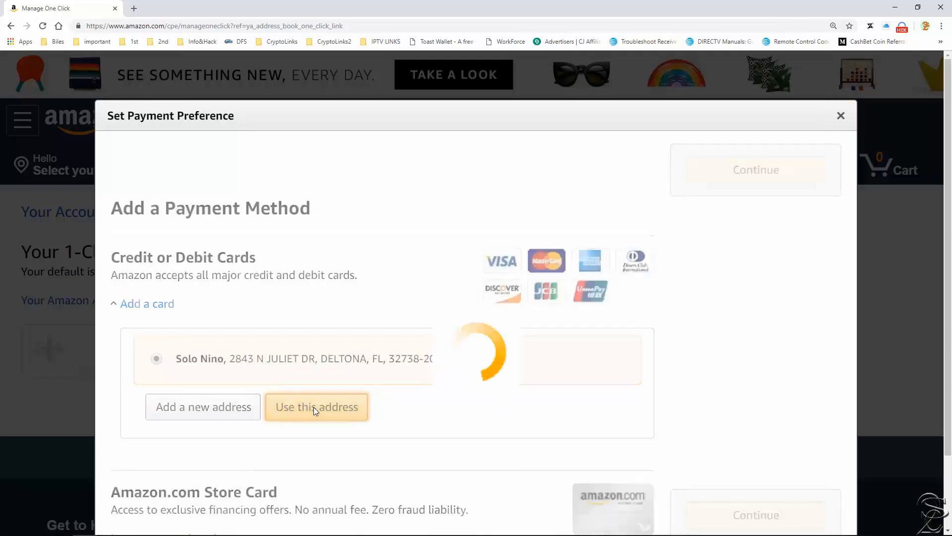
{"action": "left_click", "coordinate": [316, 407]}
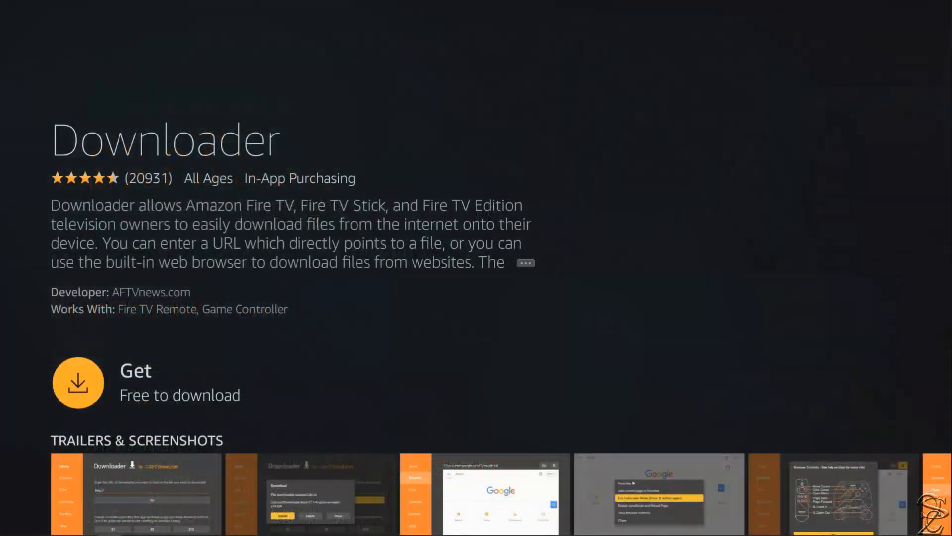
- Get the free Downloader app on Fire TV and dismiss the 'You got an app!' notice
{"action": "left_click", "coordinate": [500, 493]}
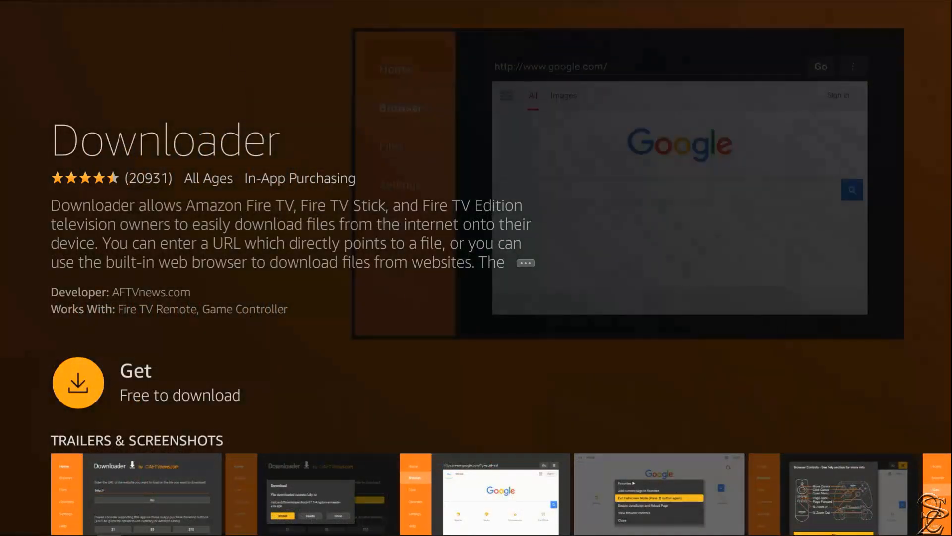
{"action": "left_click", "coordinate": [78, 382]}
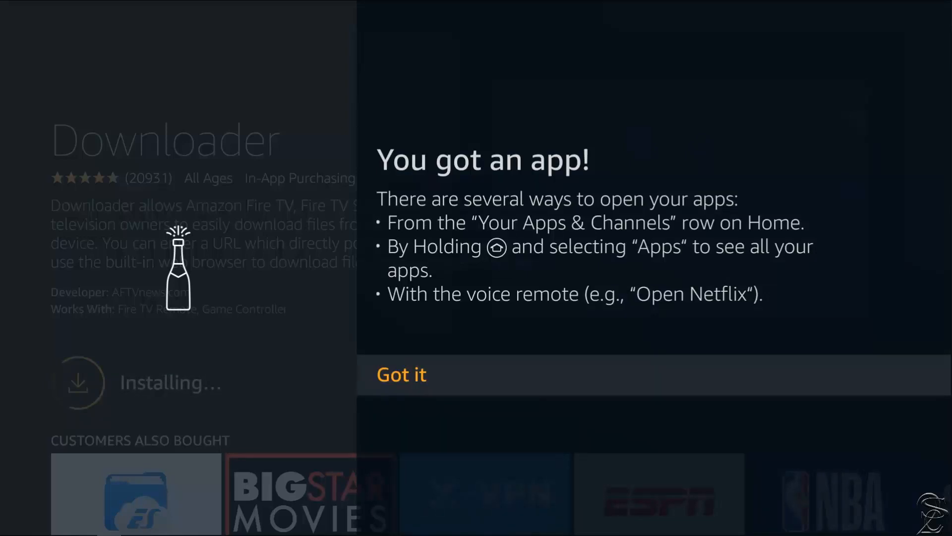
{"action": "left_click", "coordinate": [400, 374]}
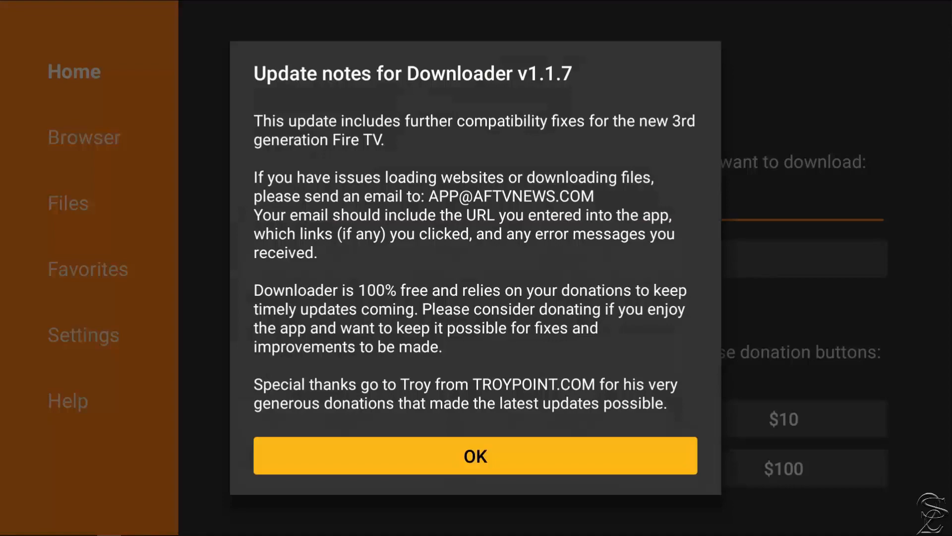
- Dismiss Downloader's v1.1.7 update notes with OK
{"action": "left_click", "coordinate": [475, 455]}
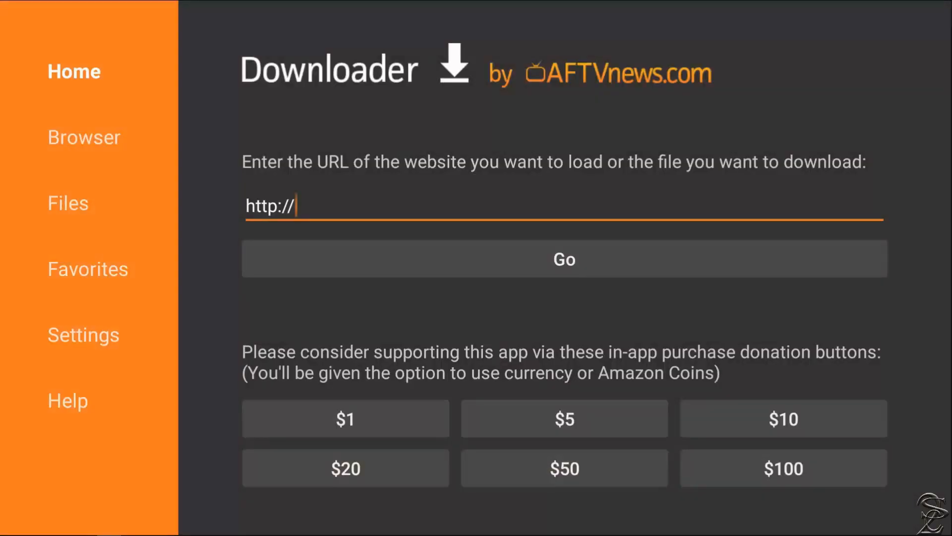